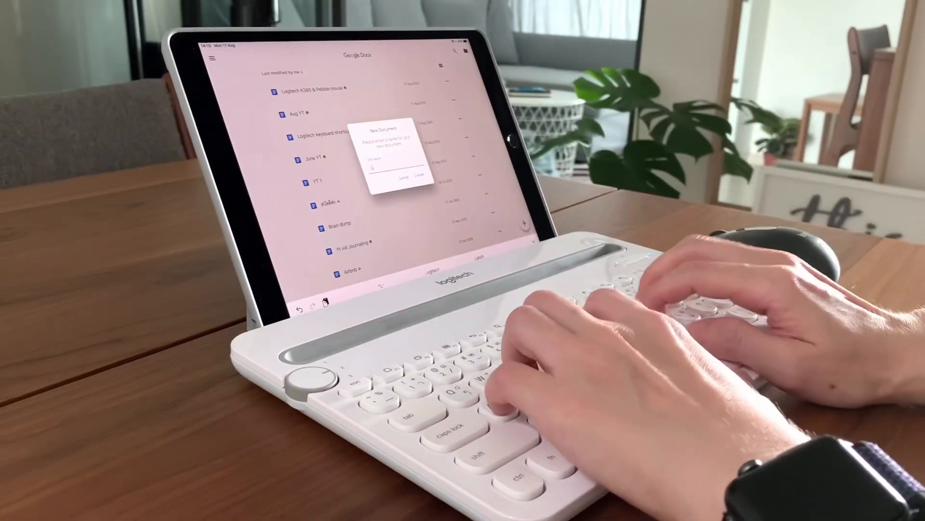
Type 'Logitech K' as the new document's name.
text(Logitech K)
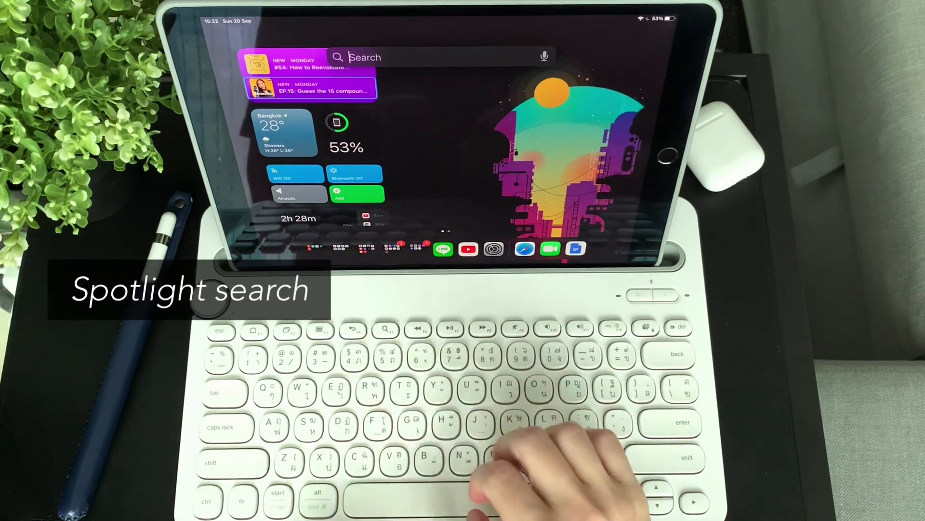
Search Spotlight for App Store and Instagram, opening a result.
text(APP STore)
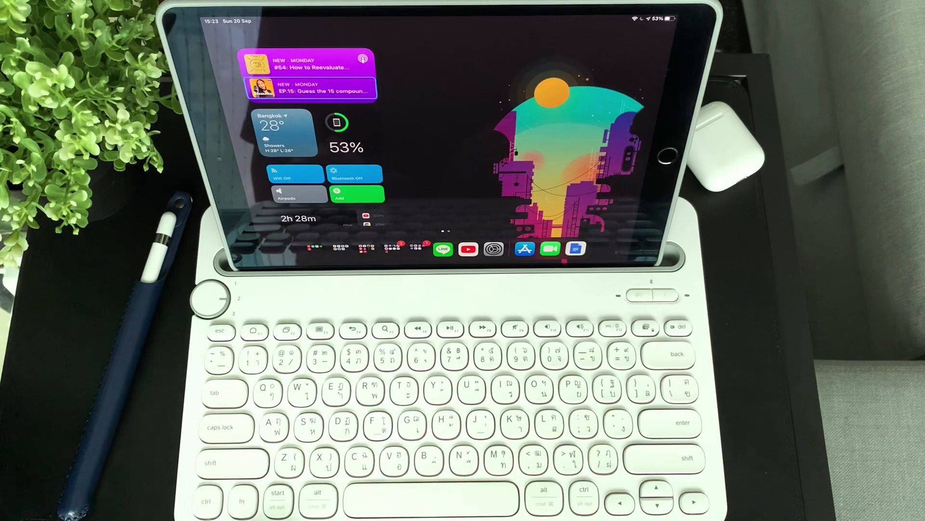
text(APP ST)
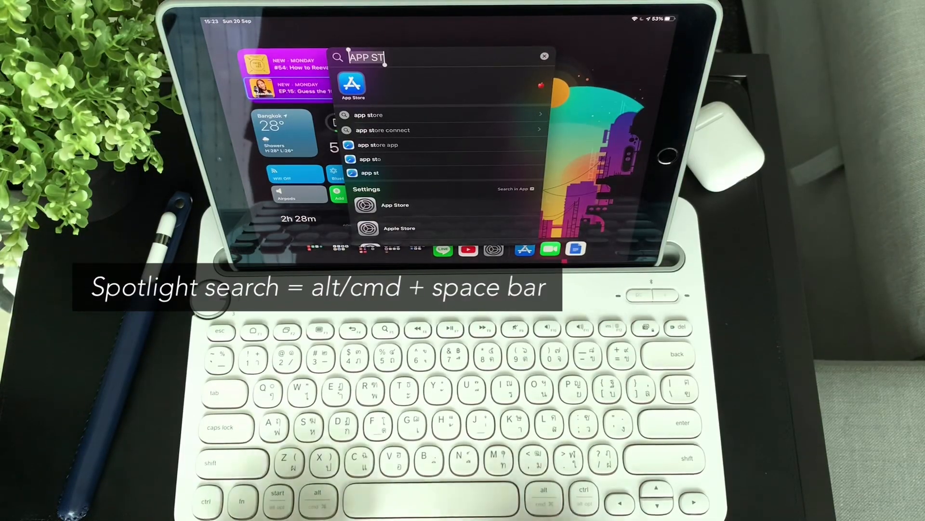
text(INStagram)
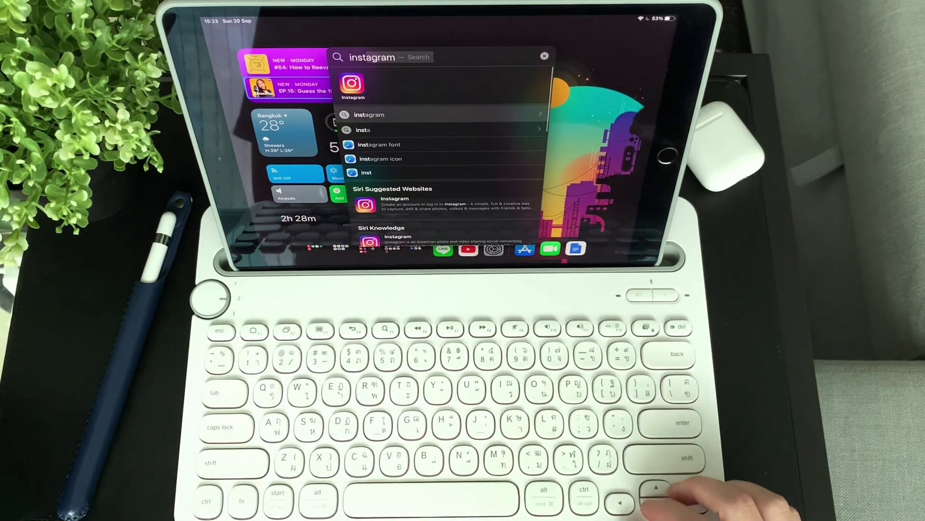
key(enter)
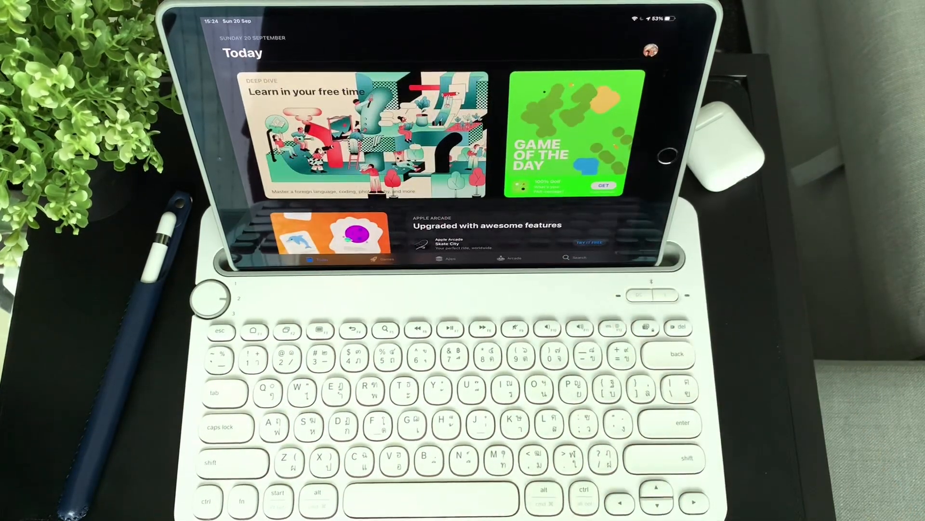
Return to the home screen and search Spotlight for 'safari'.
key(cmd+h)
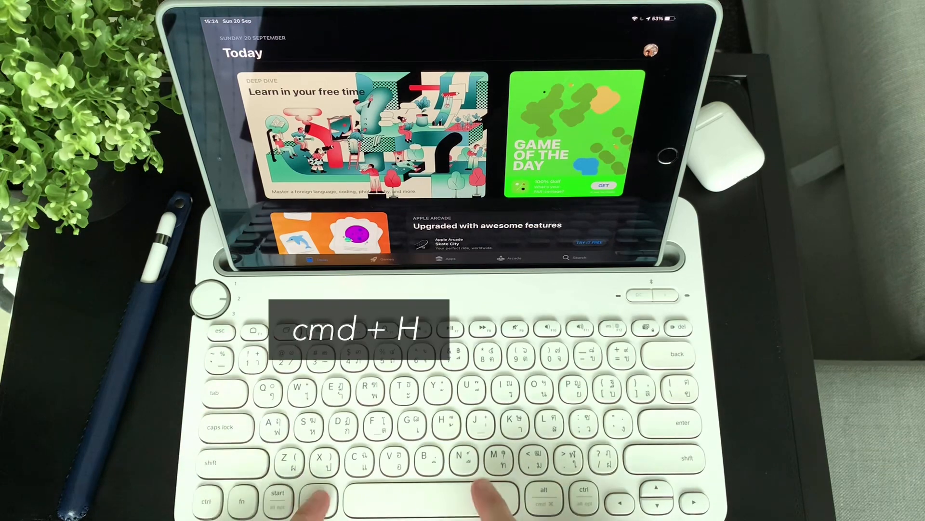
key(cmd+h)
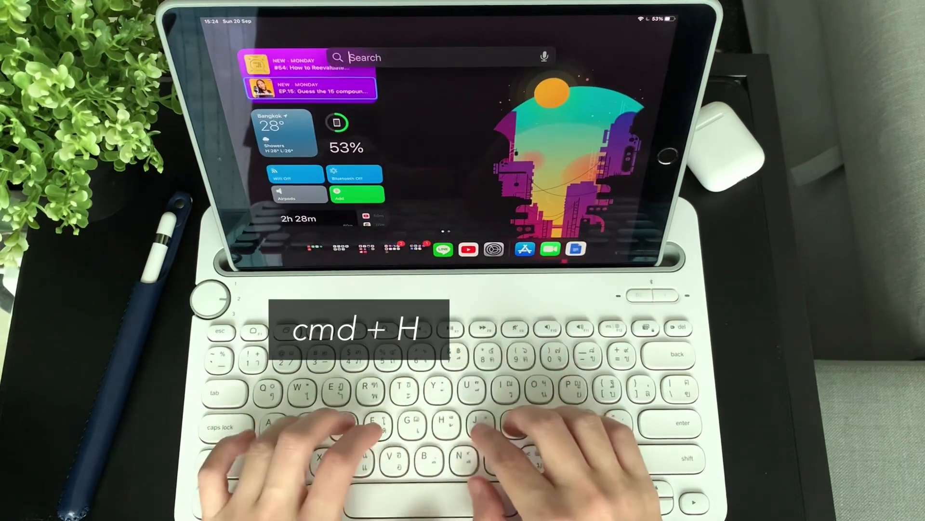
text(safari)
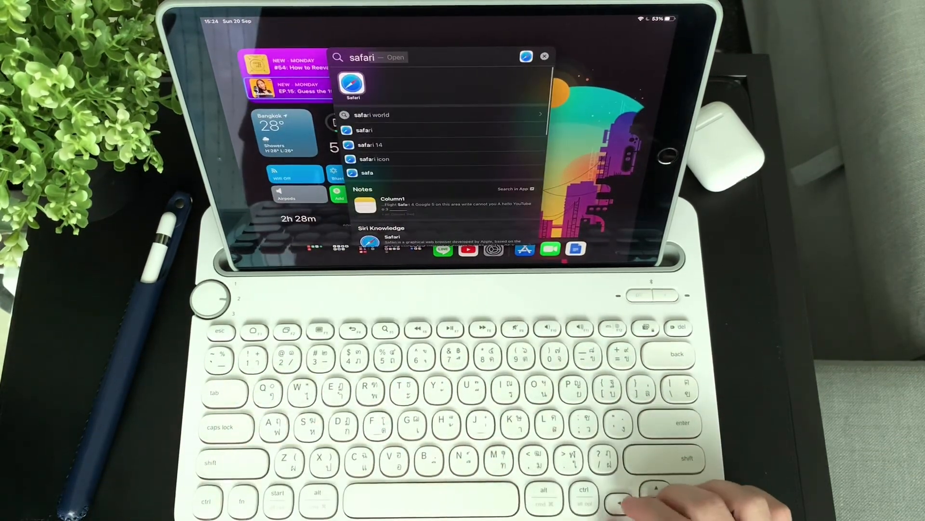
Launch Safari, switch the sidebar between saved lists, and create a new Favorites tab.
click(352, 82)
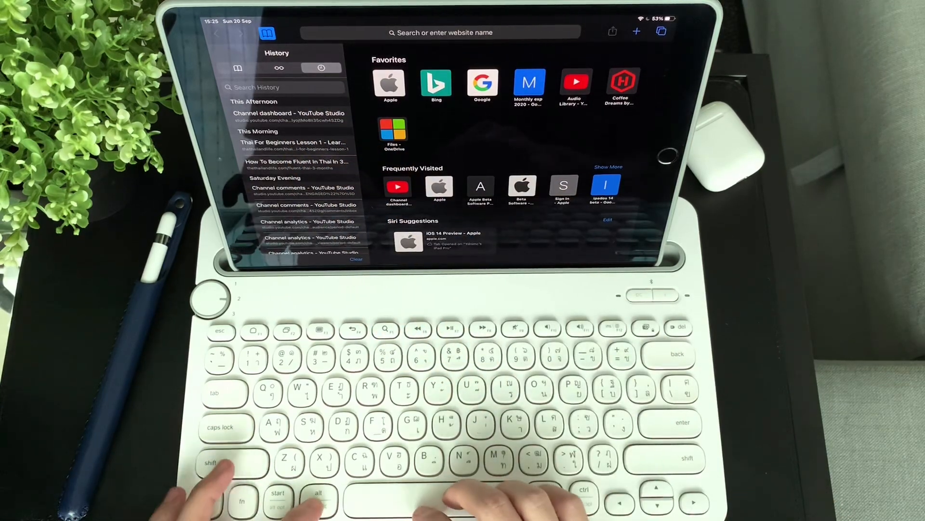
key(ctrl+cmd+1)
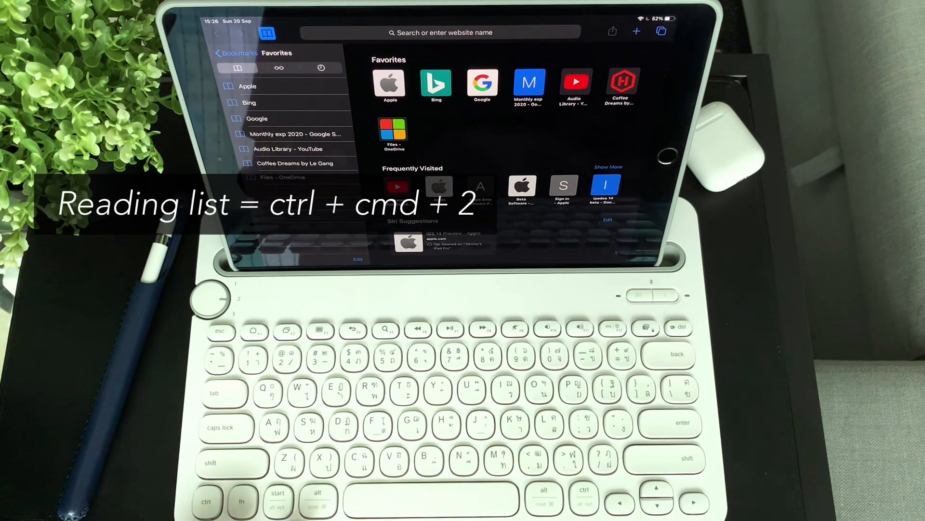
key(ctrl+cmd+2)
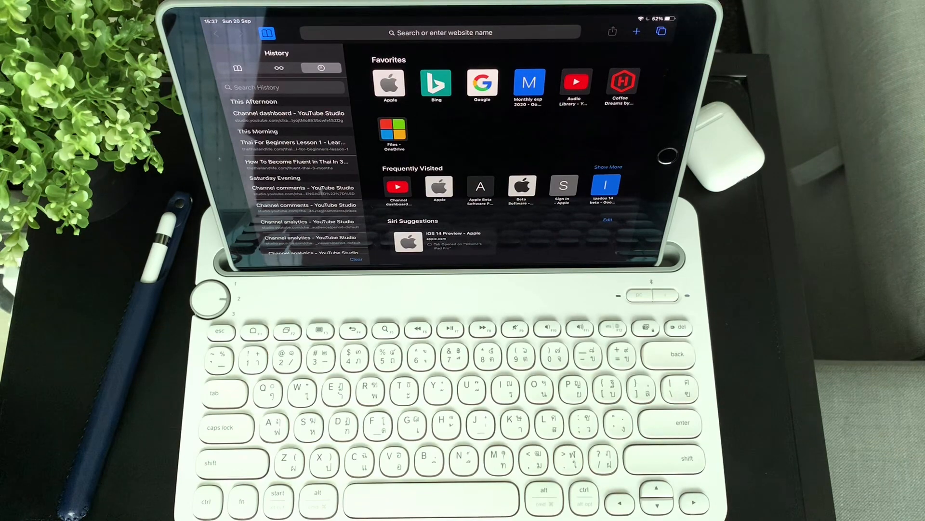
key(cmd+n)
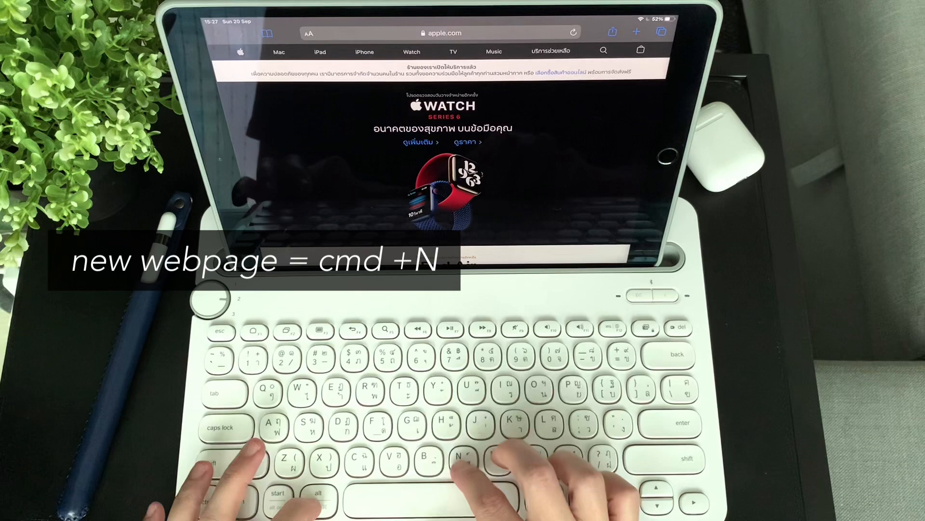
key(cmd+n)
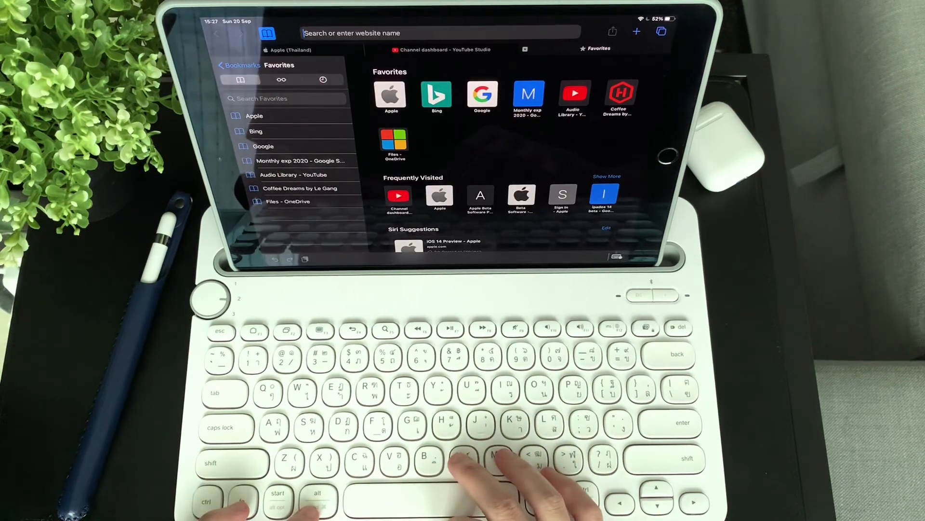
Load google.com, then switch between the YouTube Studio and Google tabs.
text(https://www.google.com/?client=safari&channel=ipad_bm)
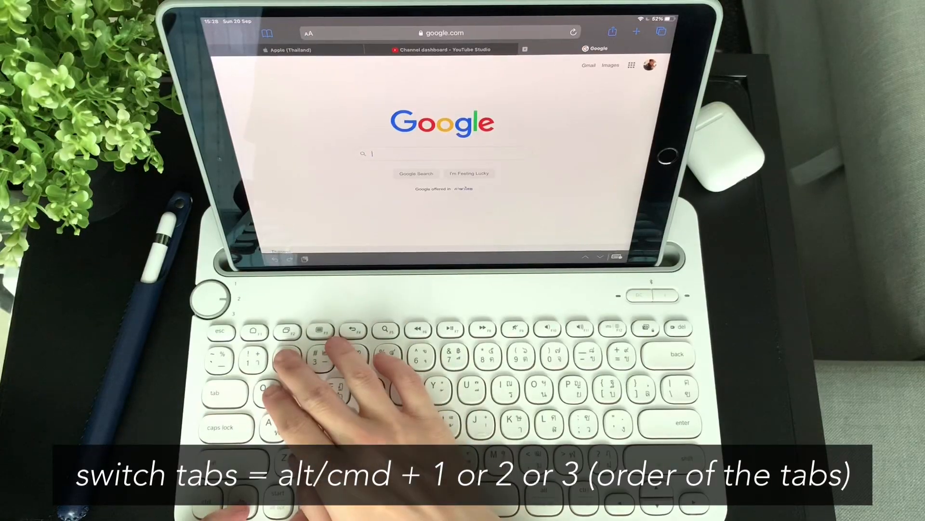
key(cmd+1)
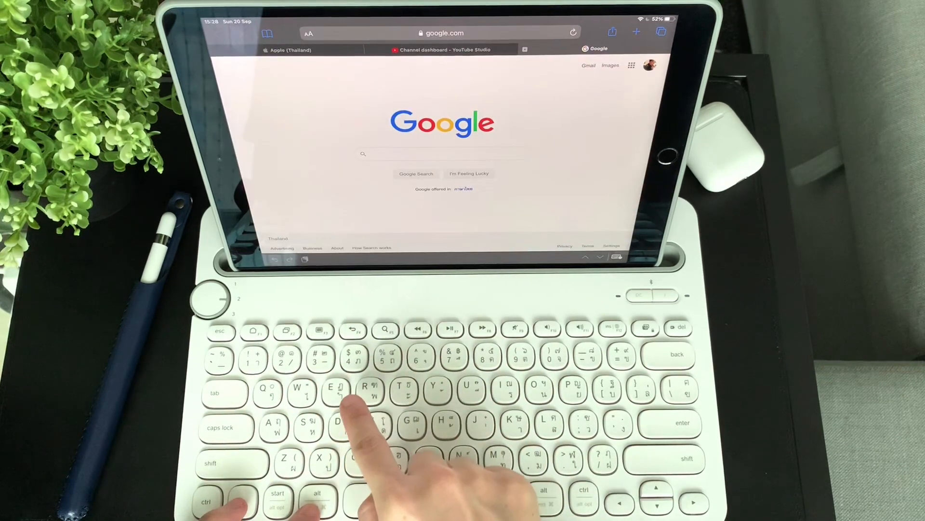
click(442, 49)
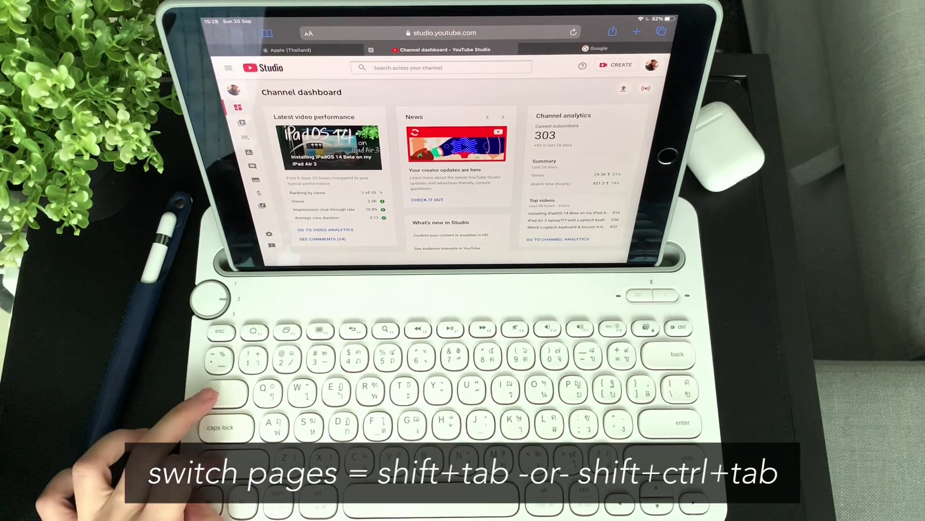
key(shift+tab)
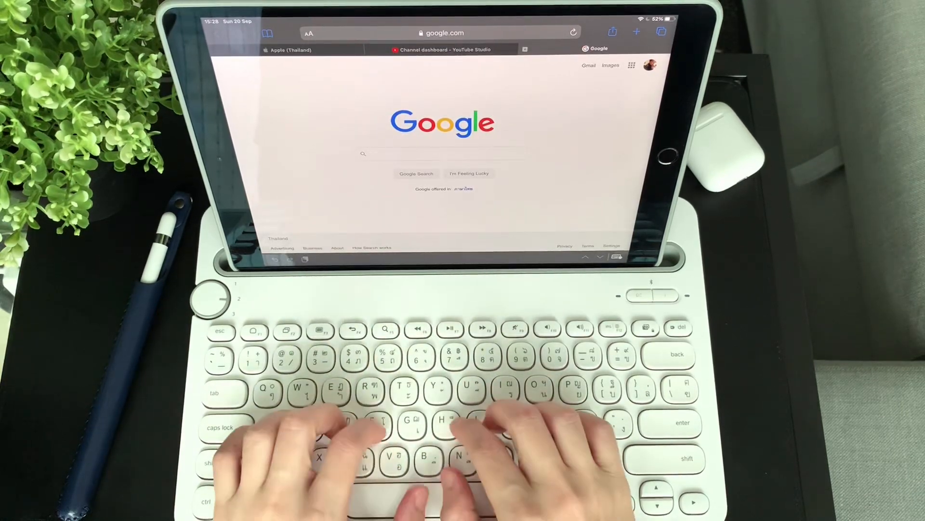
Search Google for 'logitech k480 white price usd' and browse the results.
text(LOGITCH)
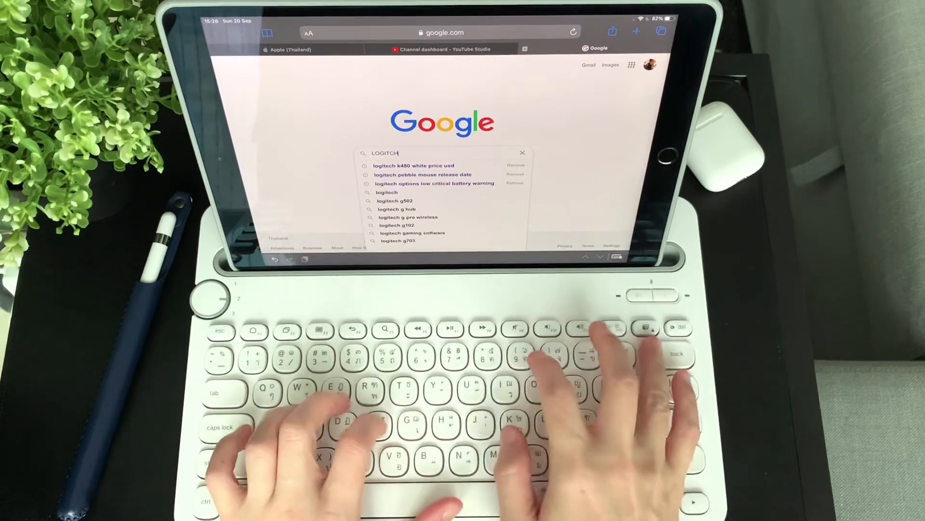
click(415, 165)
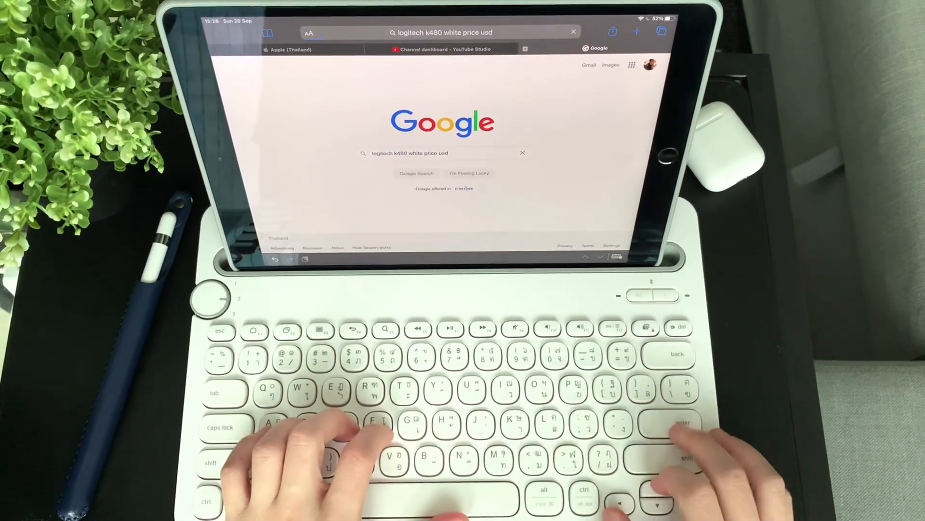
key(enter)
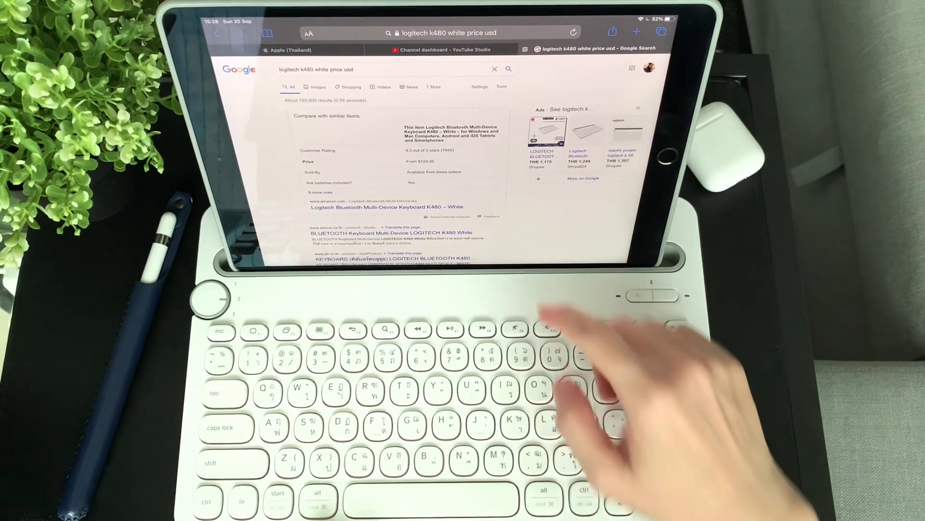
scroll(down, 3)
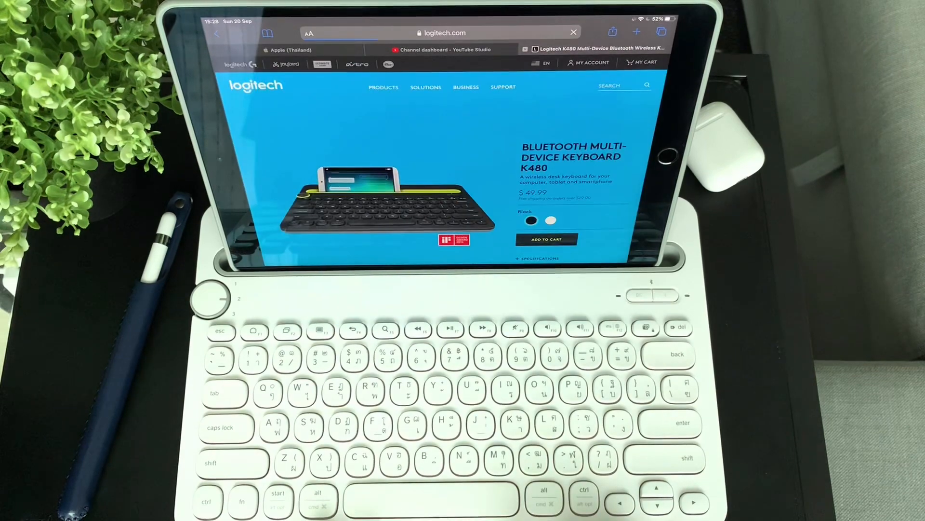
scroll(down, 3)
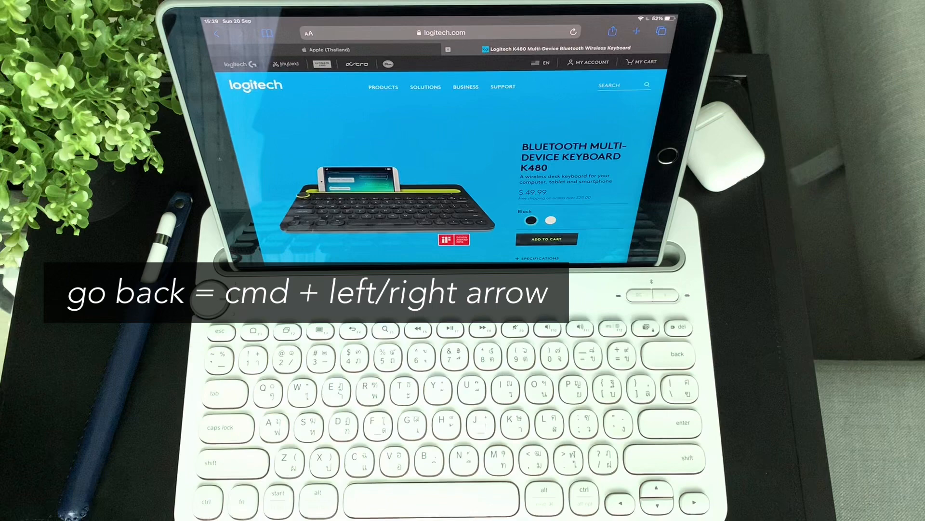
key(cmd+w)
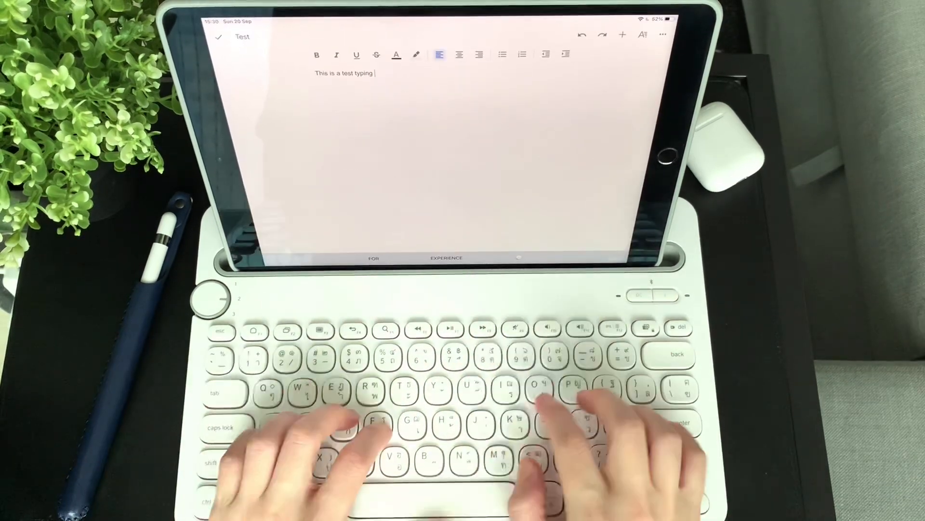
Type the quick brown fox, K480 shortcuts, and Apple Event sentences.
text(The quick)
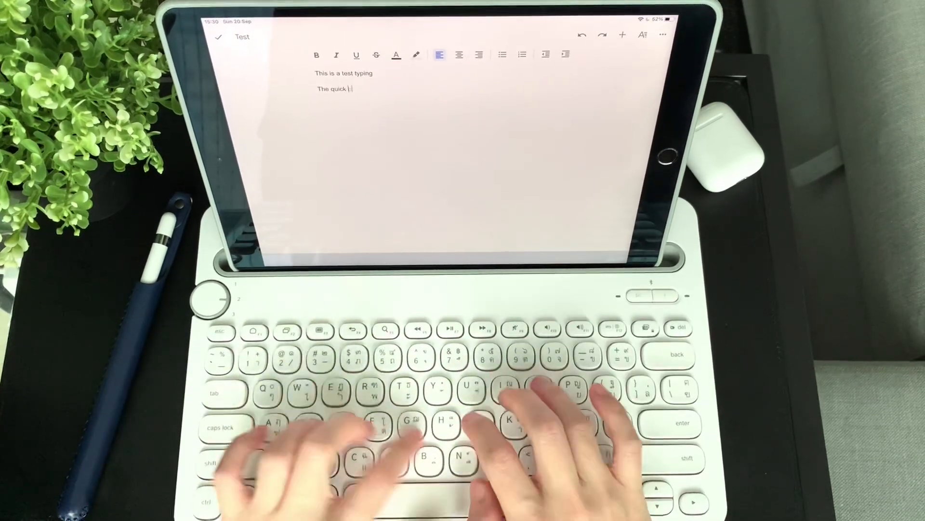
text(brown fox jumps over the lazy dog)
text(I am typing now on the Logitech K480 keyboard and try)
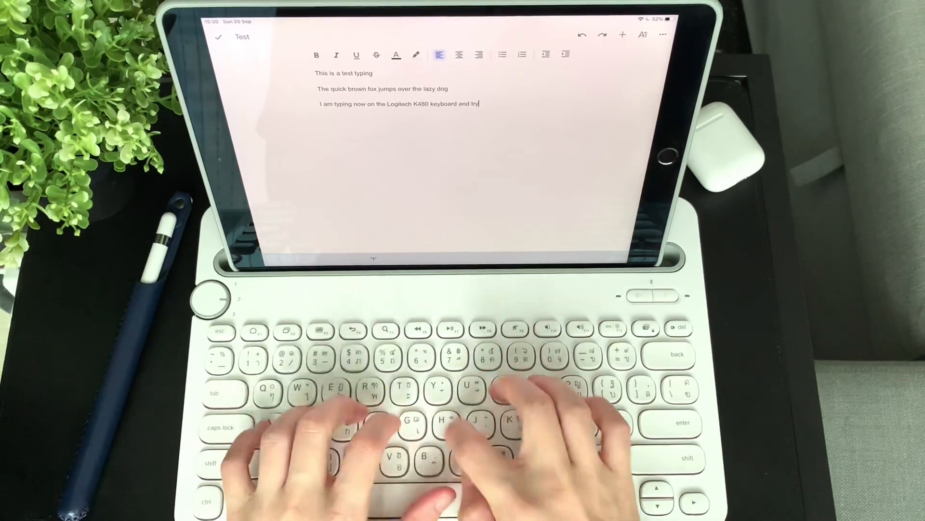
text(ing out some of the shortcuts)
text(By the way, what)
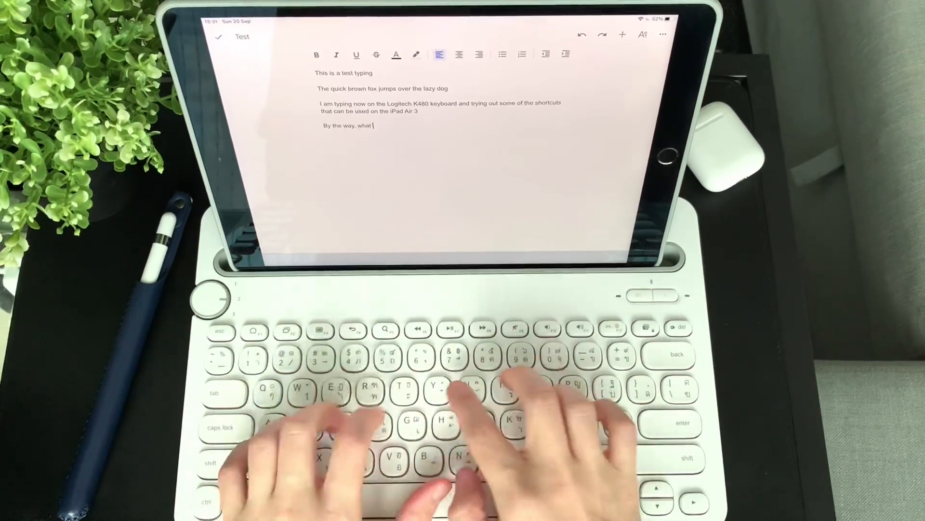
text(do you think)
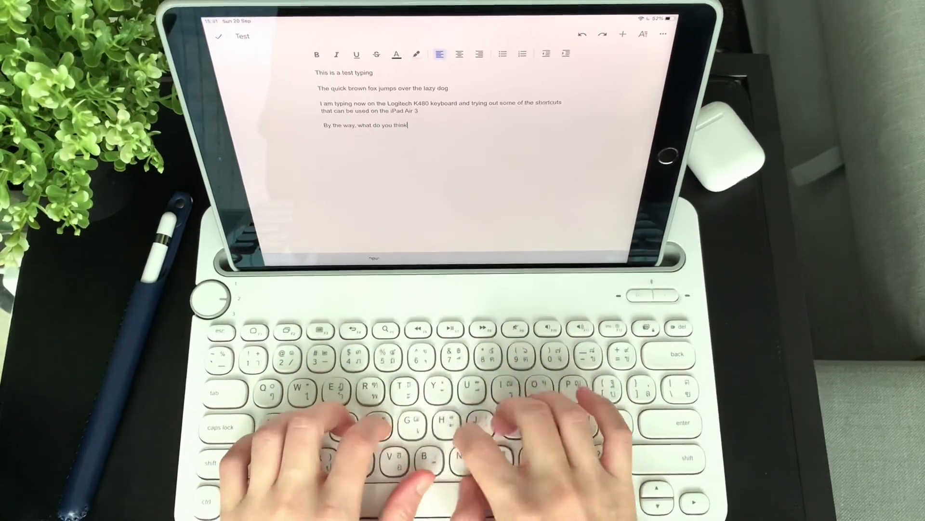
text(about the Apple Event this)
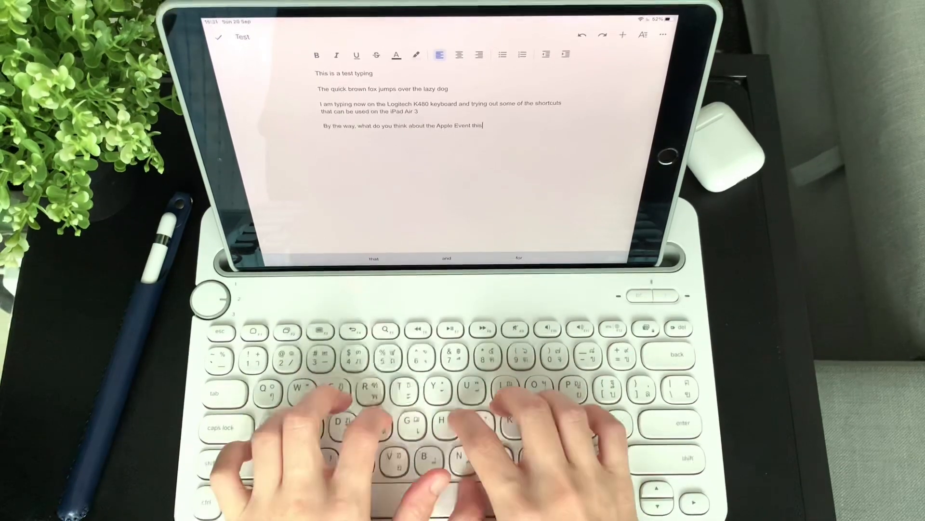
text(week? Exciting? Boring?)
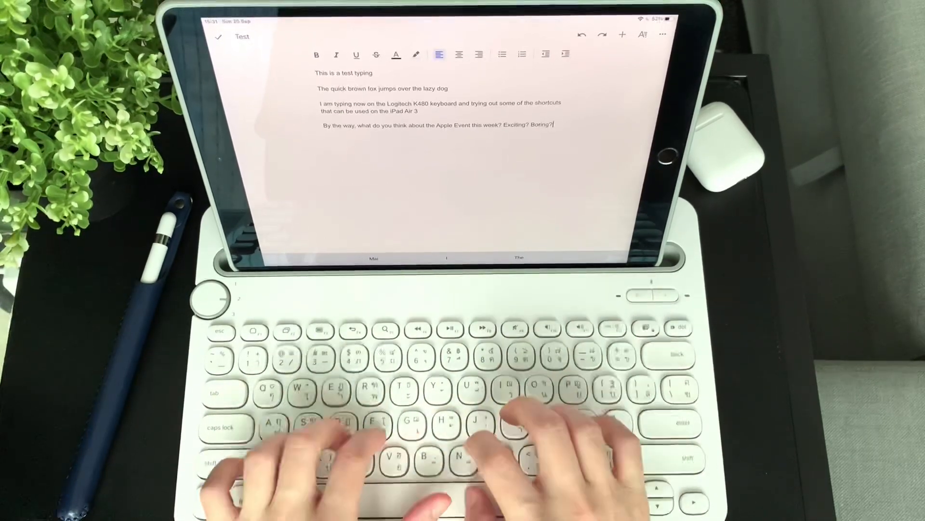
Add the 'No comments?' line and 'This is a test typing'.
text(No)
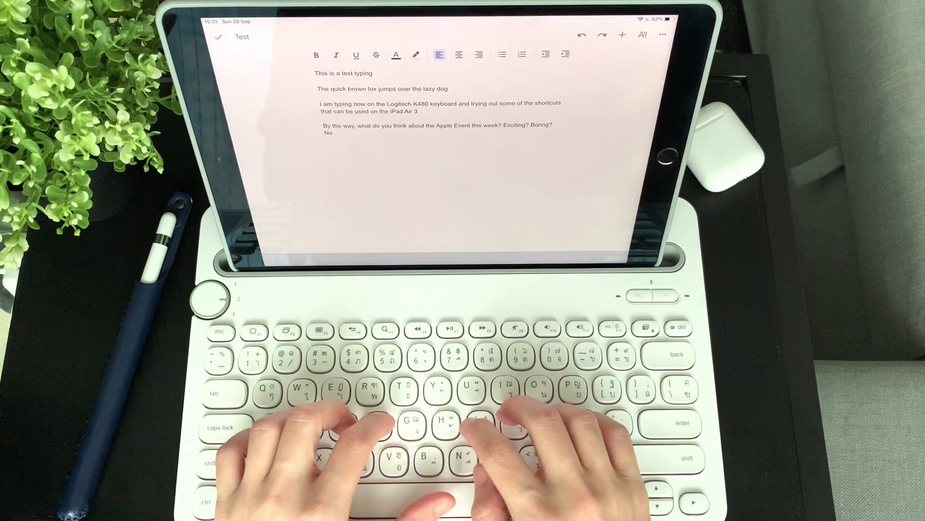
text(comments?)
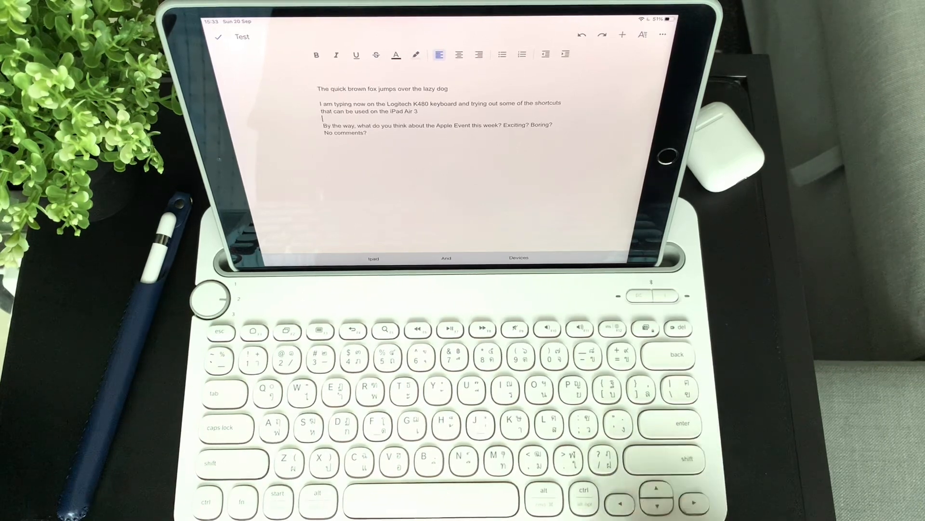
text(This is a test typing)
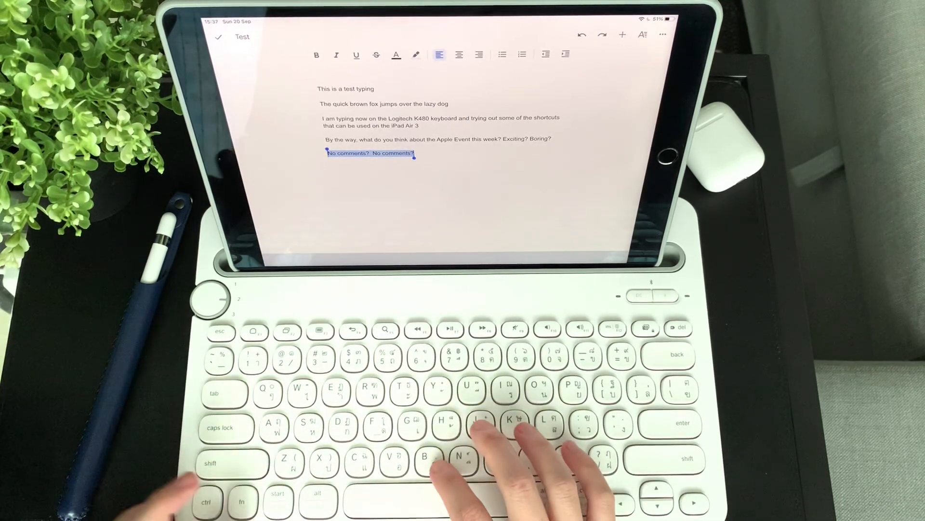
Make 'No comments?' bold and underlined, then deselect it.
key(cmd+b)
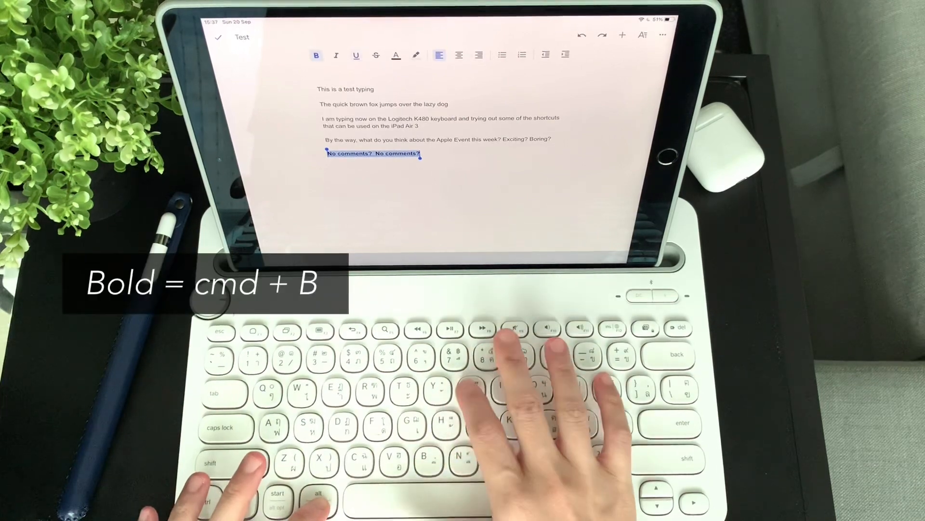
key(cmd+u)
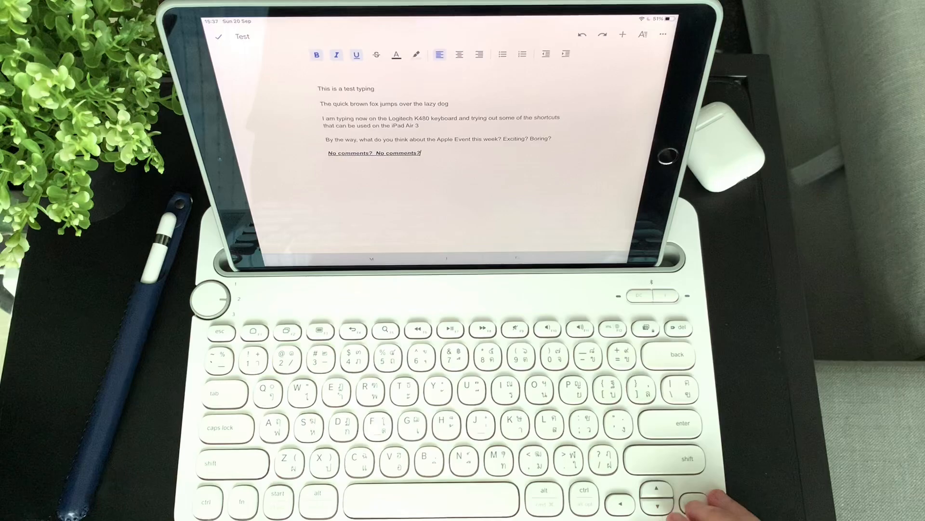
key(cmd+backspace)
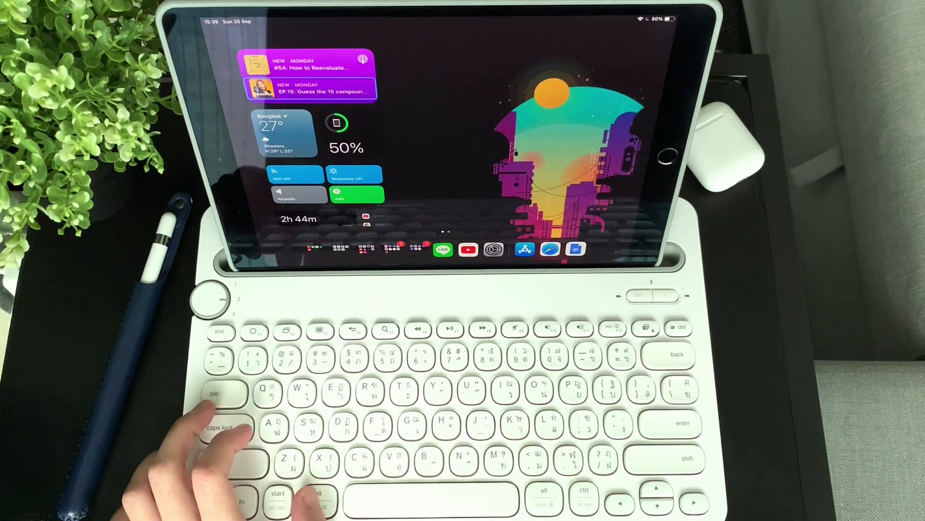
Open Safari in Split View beside Docs and visit google.com.
key(cmd)
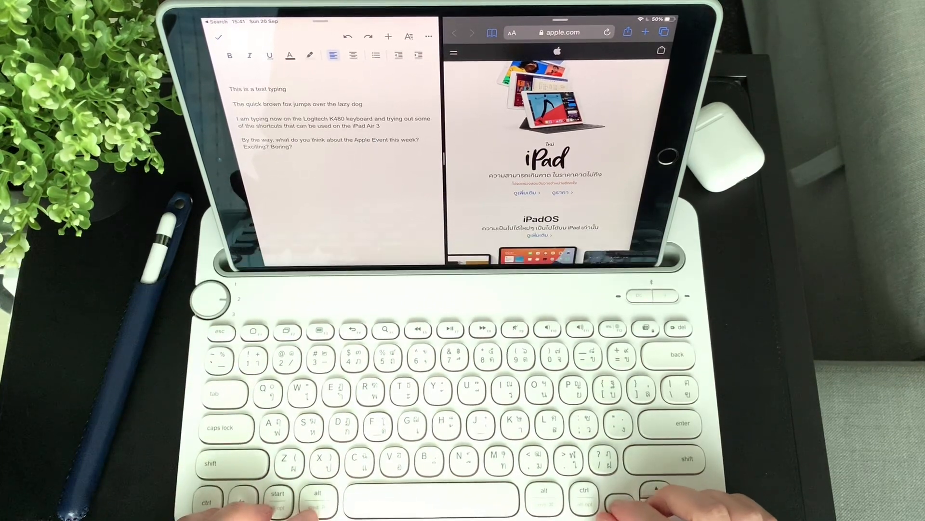
click(557, 32)
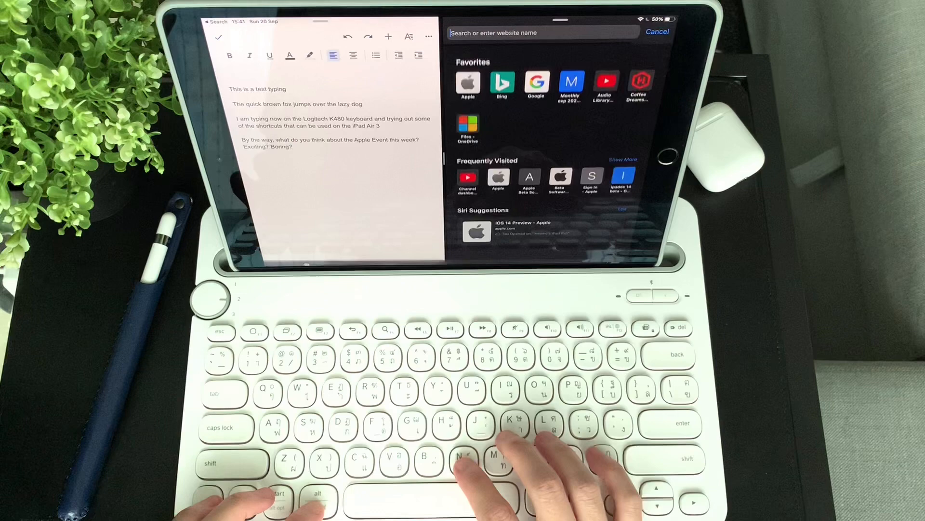
text(google.com)
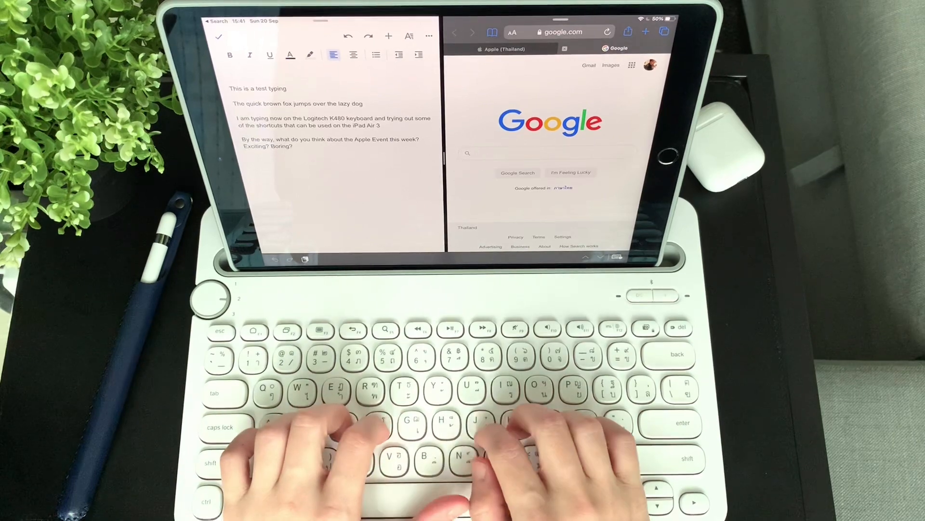
text(how to sh)
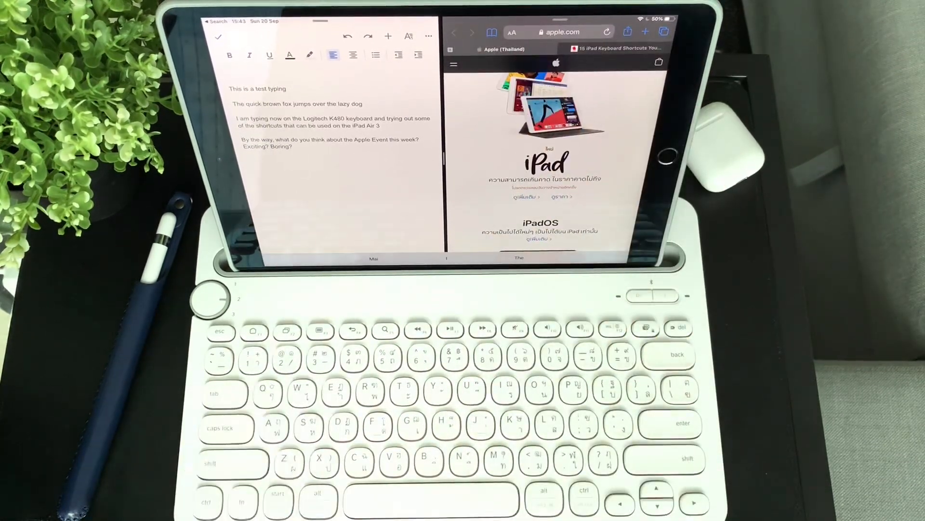
Type 'Hello!', insert an emoji, then type 'thanks for watching'.
text(Hel)
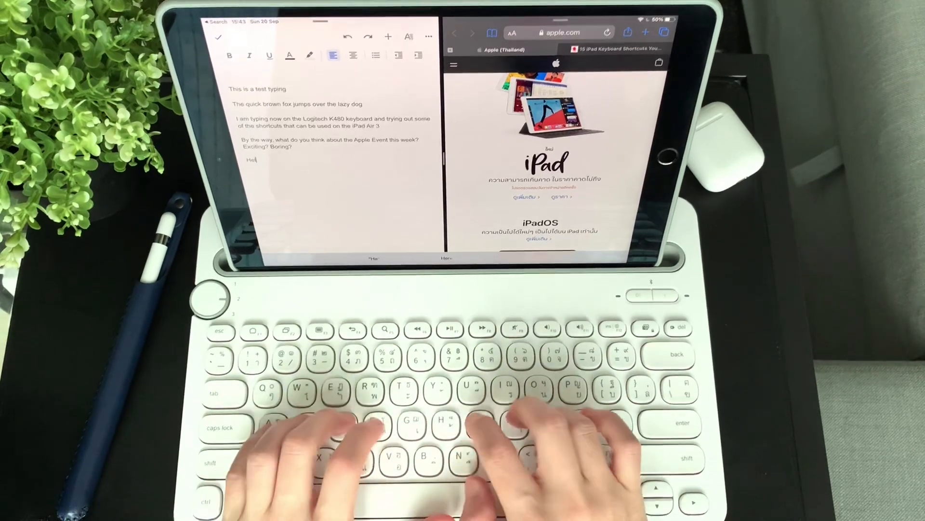
text(lo!)
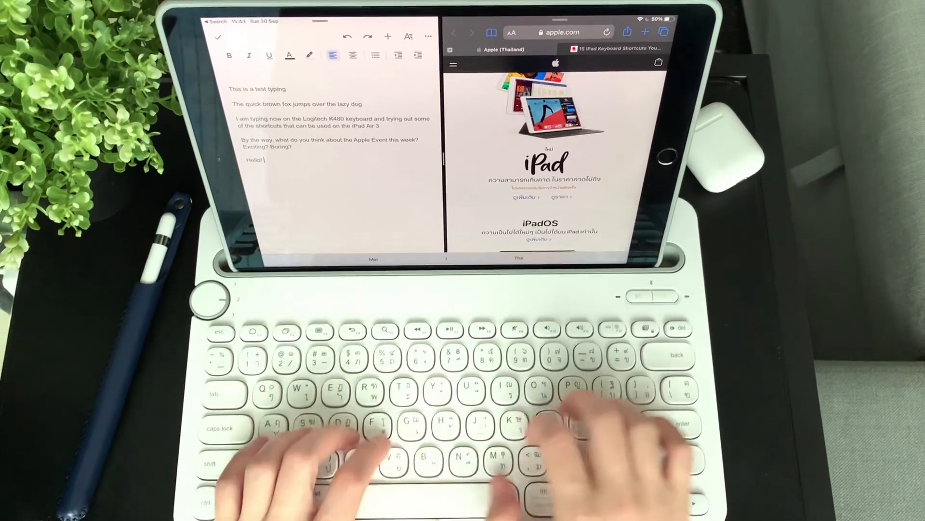
key(globe)
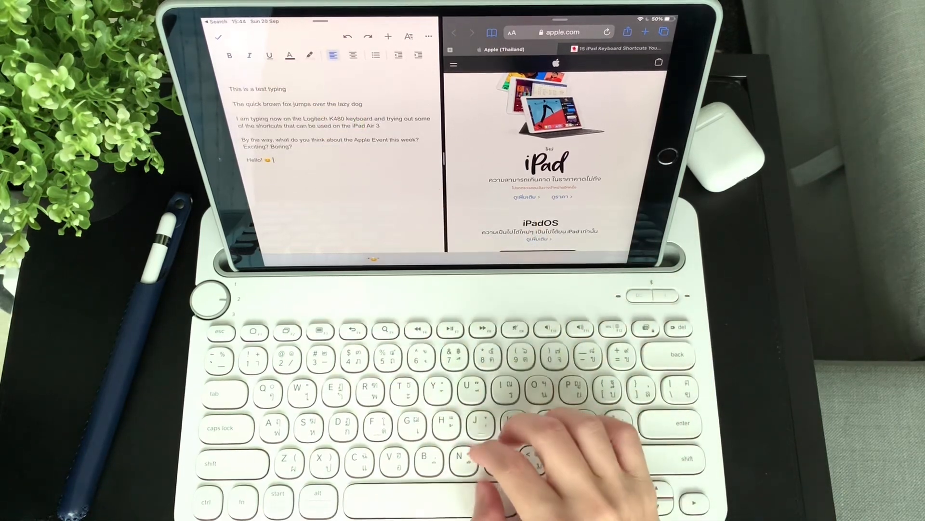
text(thanks o)
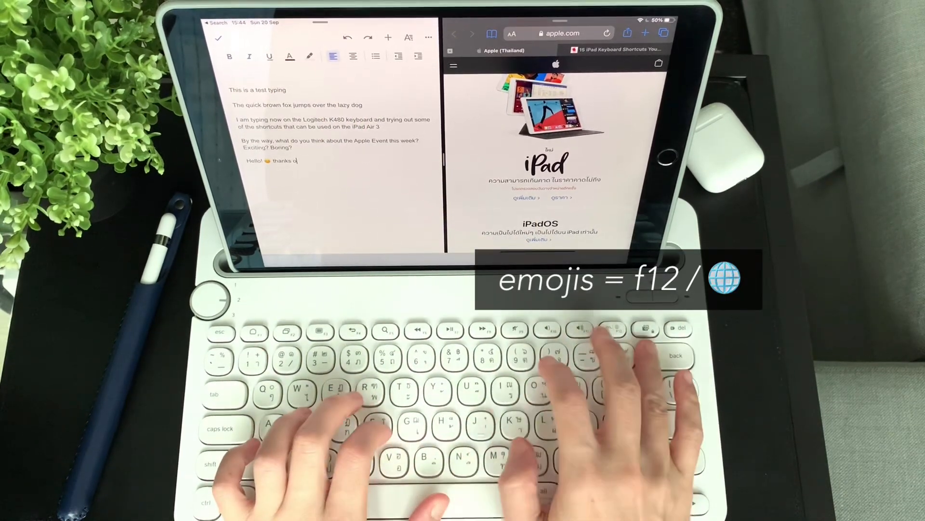
text(for watching)
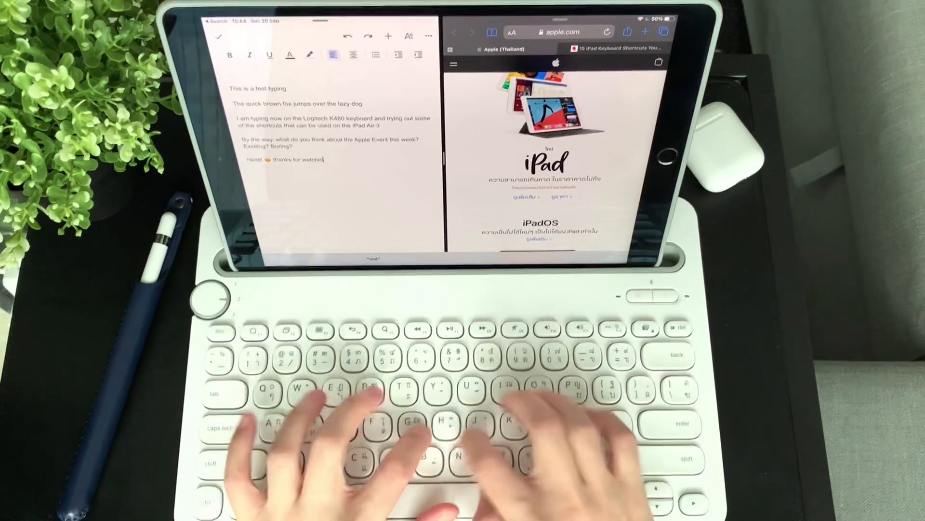